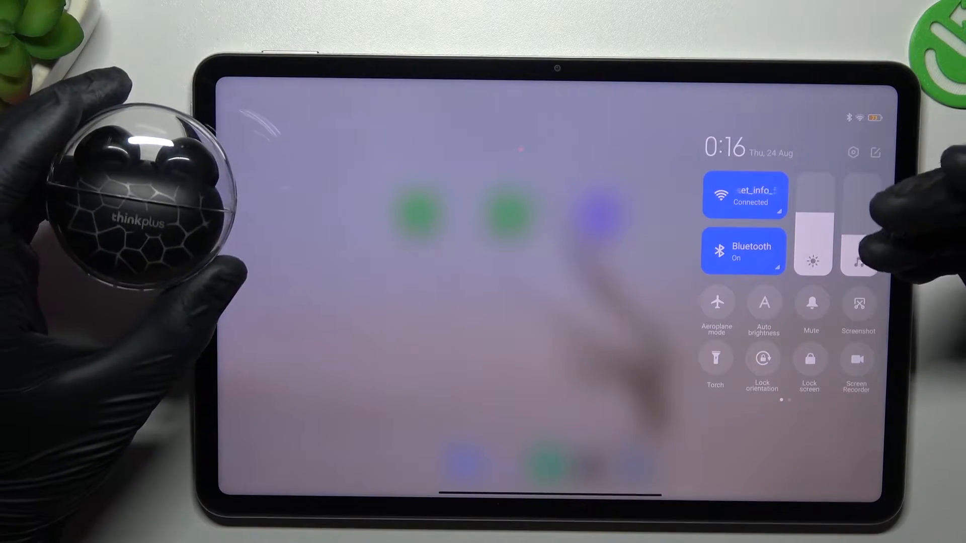
- Toggle the Control Center Bluetooth tile off and back on
click(744, 250)
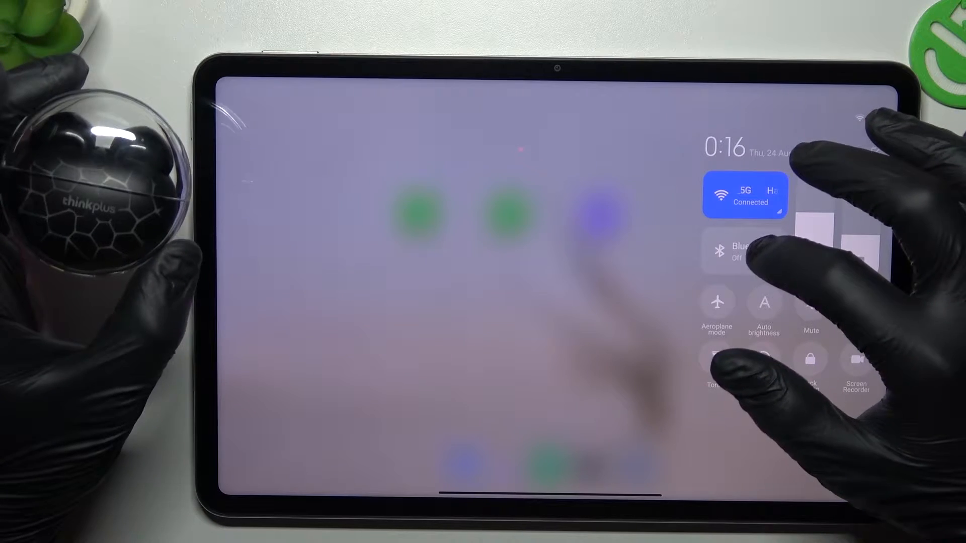
click(744, 252)
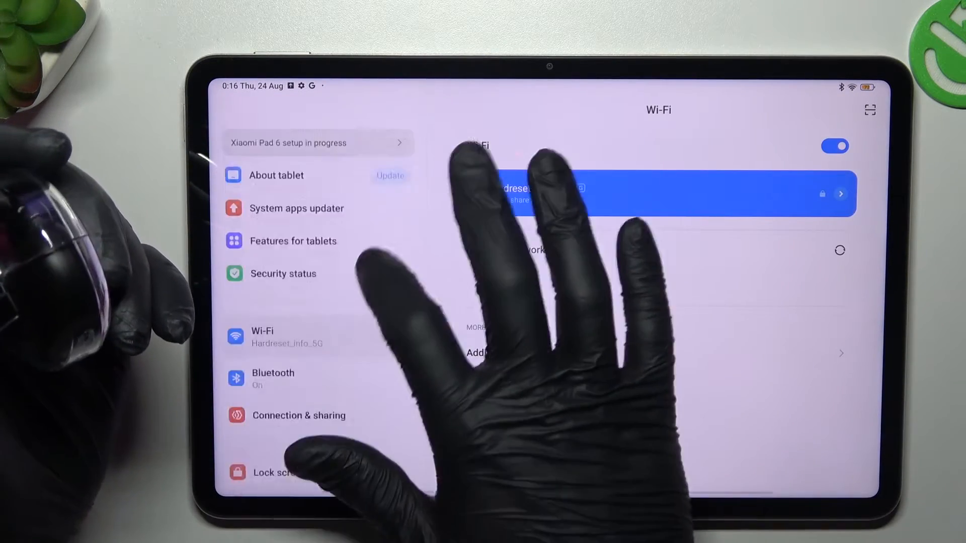
- Reset Wi-Fi and Bluetooth from Connection & sharing and confirm with OK
click(298, 415)
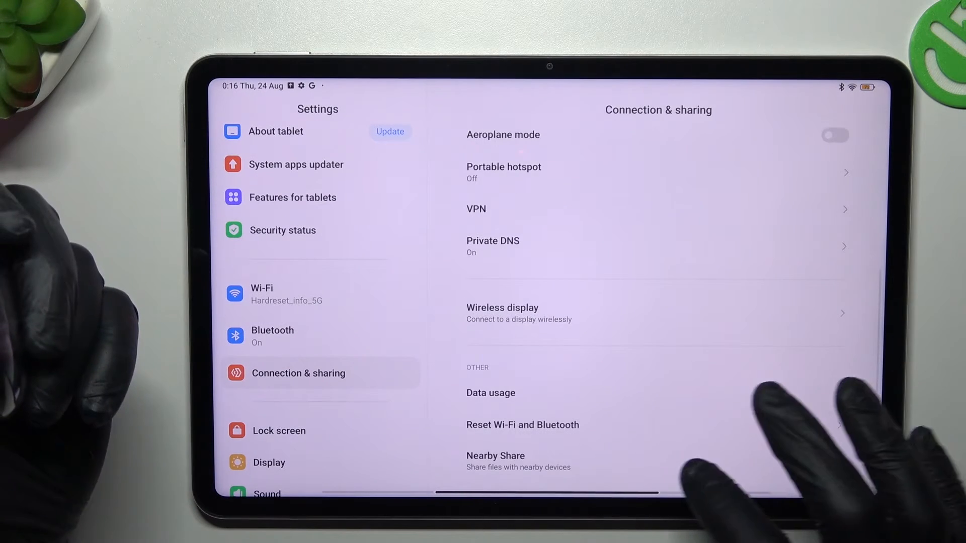
click(522, 424)
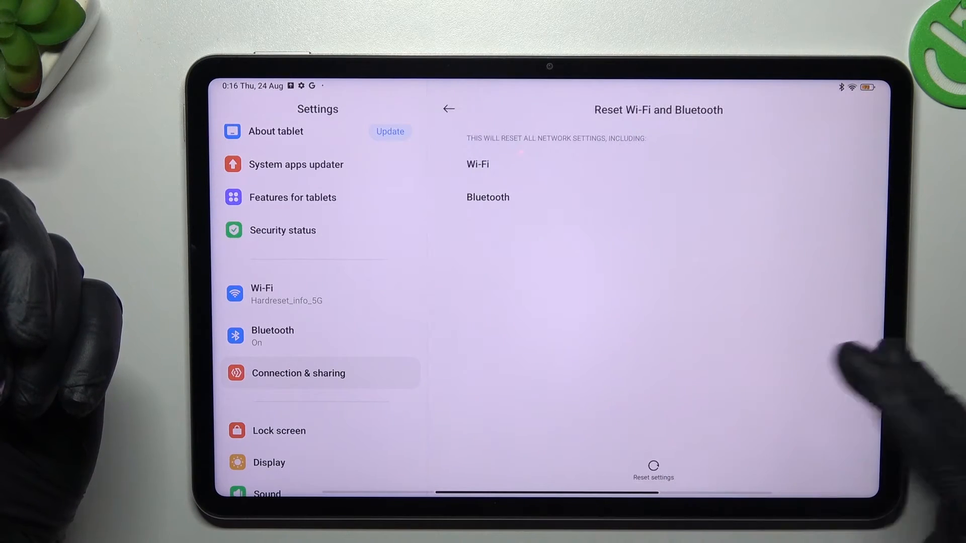
click(653, 465)
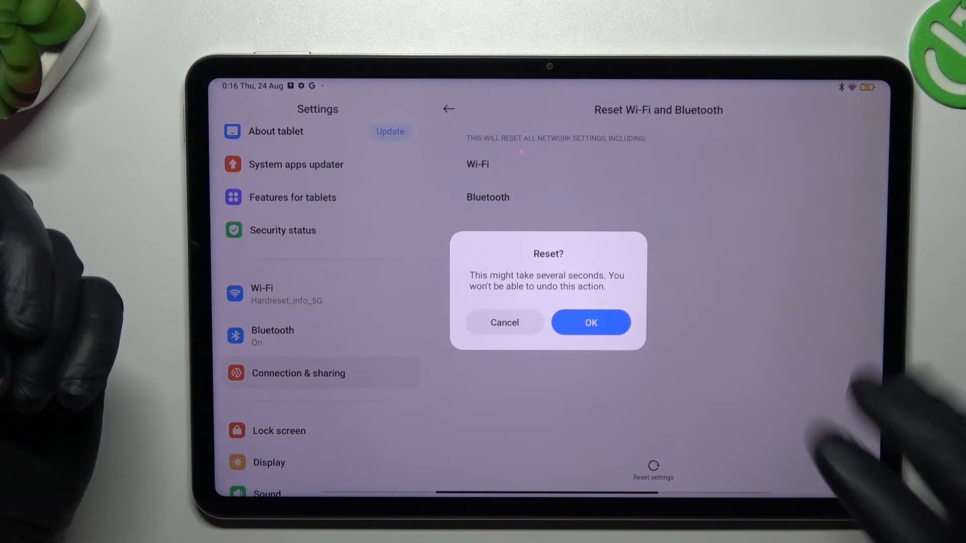
click(590, 322)
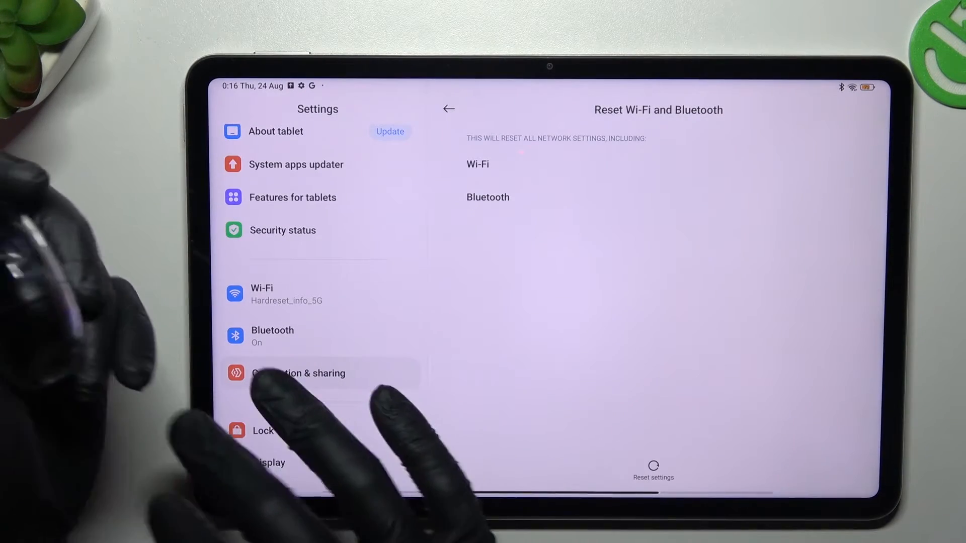
- View the available MIUI update, then return to About tablet showing MIUI Pad Global 14.0.1
click(297, 373)
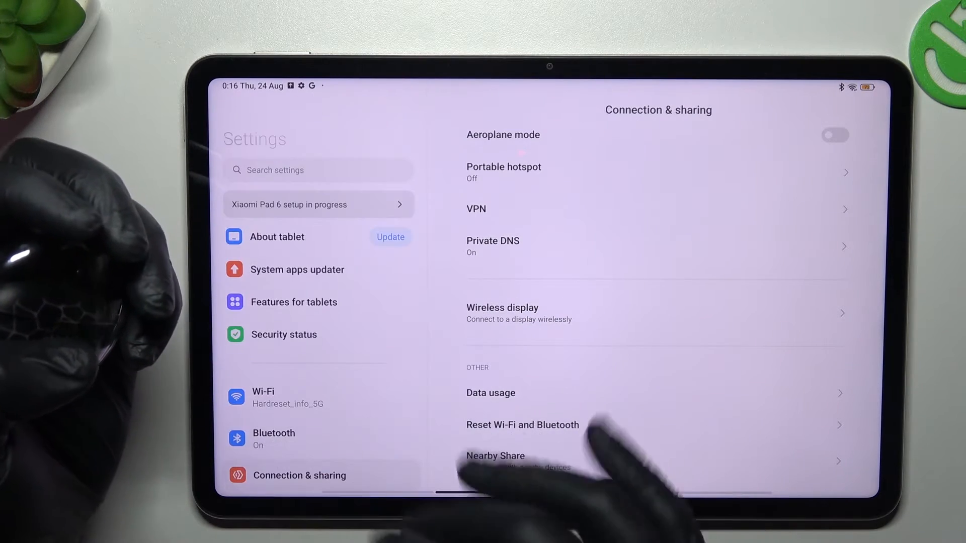
click(277, 237)
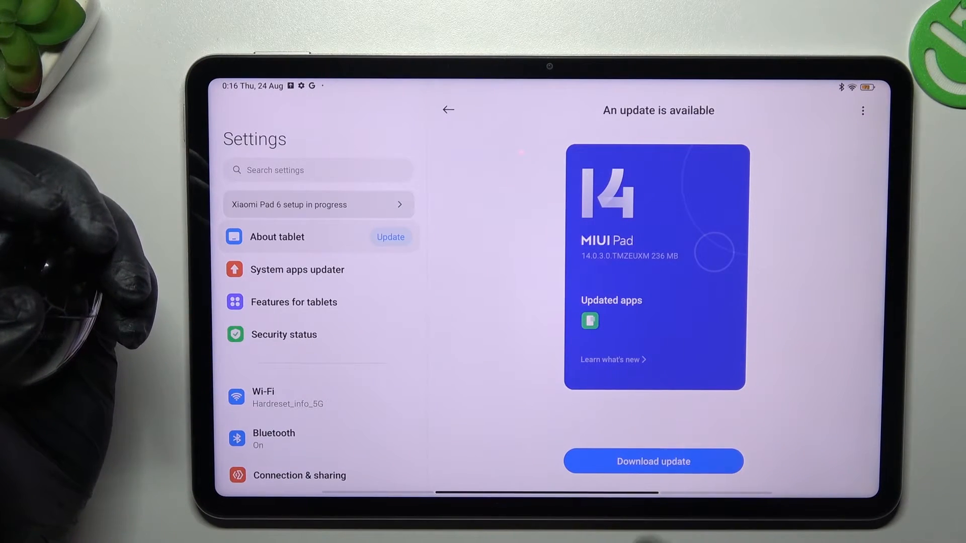
click(448, 110)
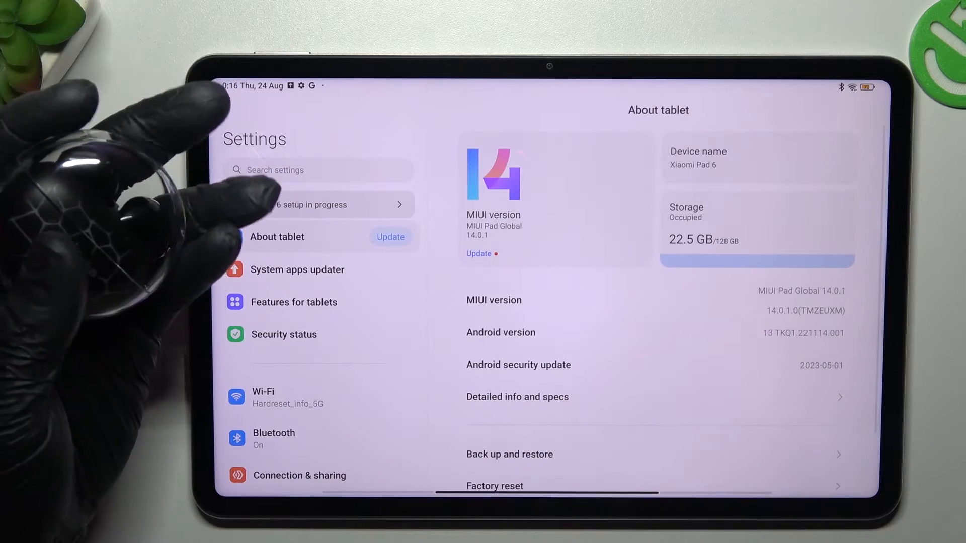